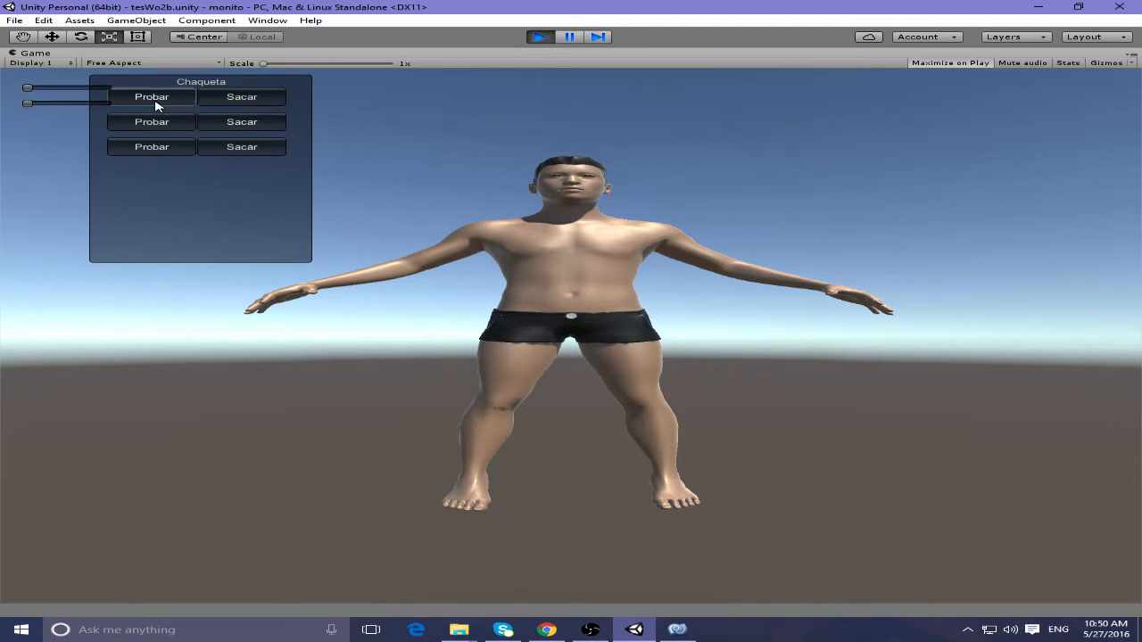
{"action": "mouse_move", "coordinate": [306, 107]}
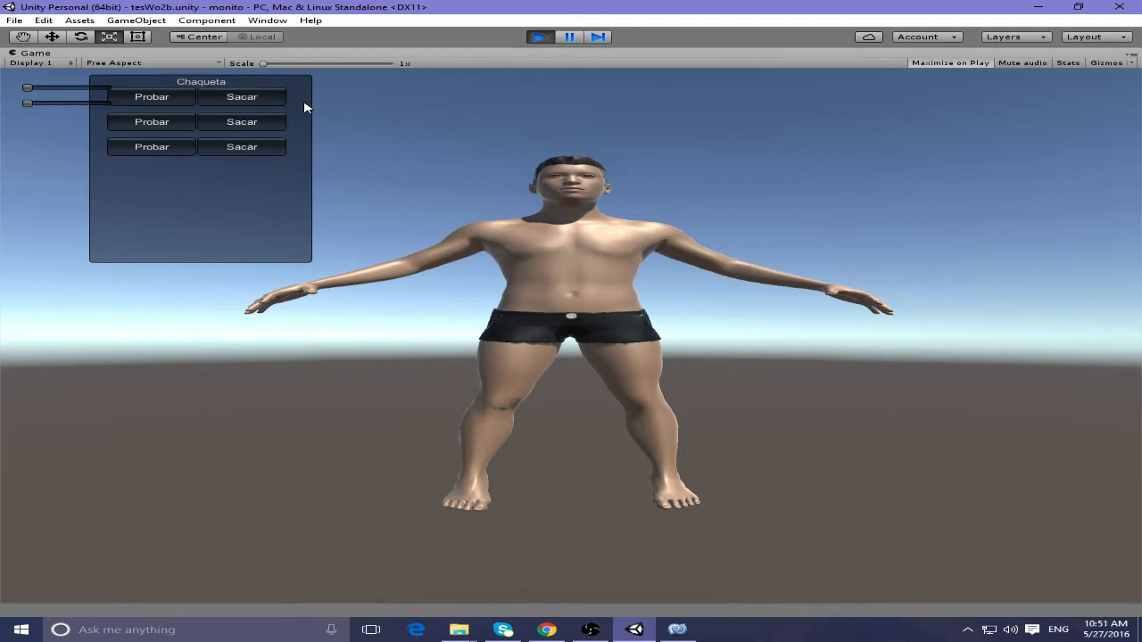
{"action": "mouse_move", "coordinate": [814, 136]}
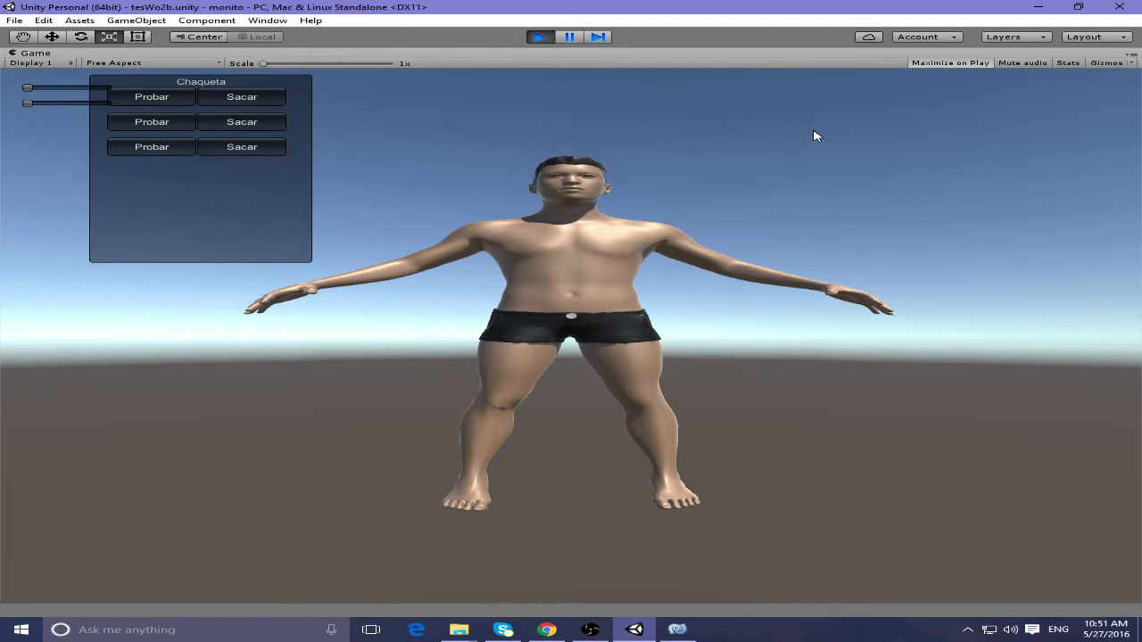
{"action": "mouse_move", "coordinate": [612, 381]}
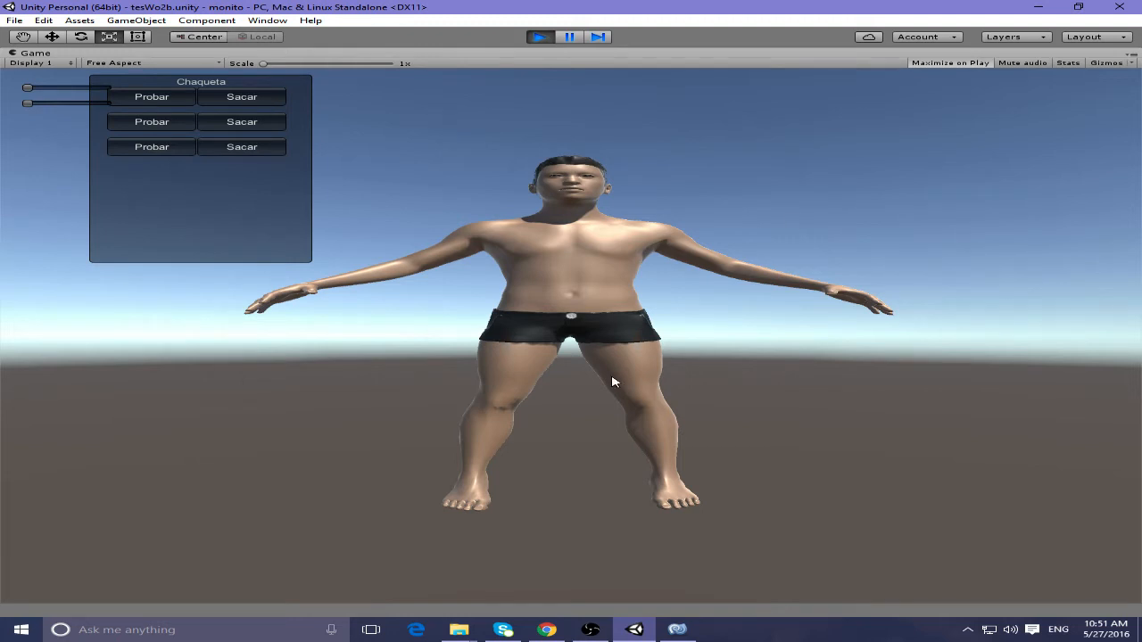
{"action": "mouse_move", "coordinate": [463, 319]}
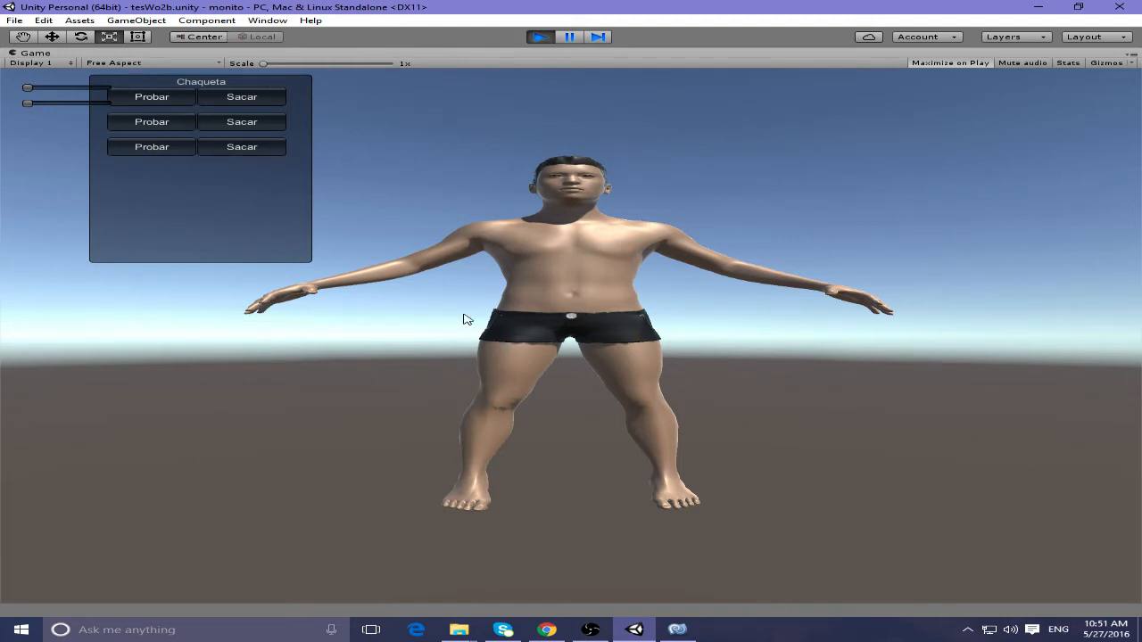
{"action": "mouse_move", "coordinate": [479, 314]}
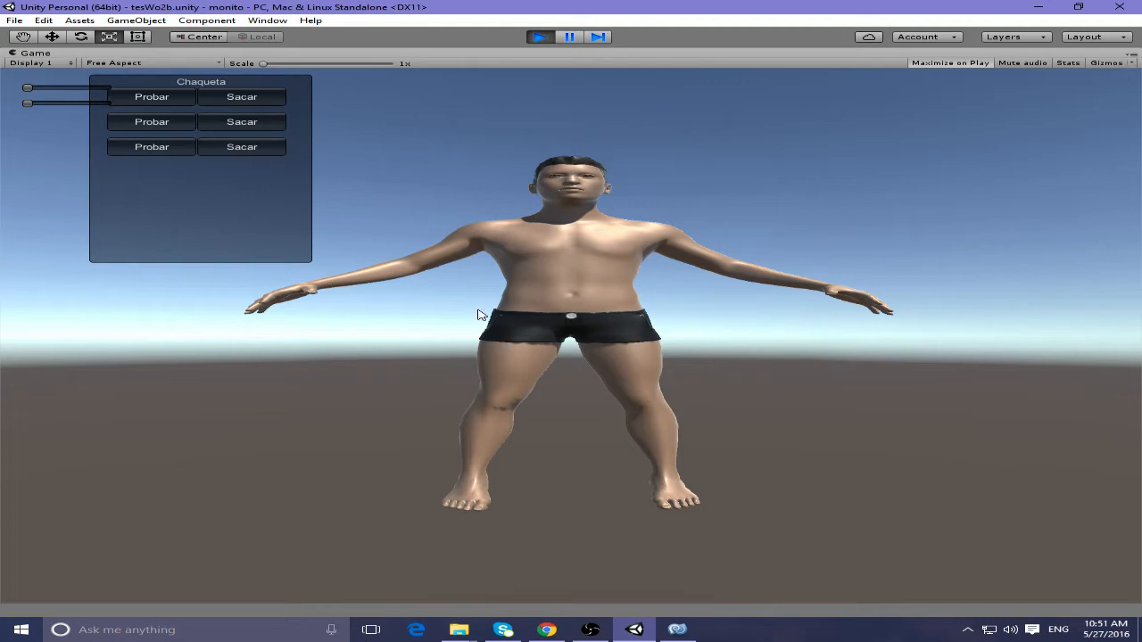
{"action": "mouse_move", "coordinate": [475, 314]}
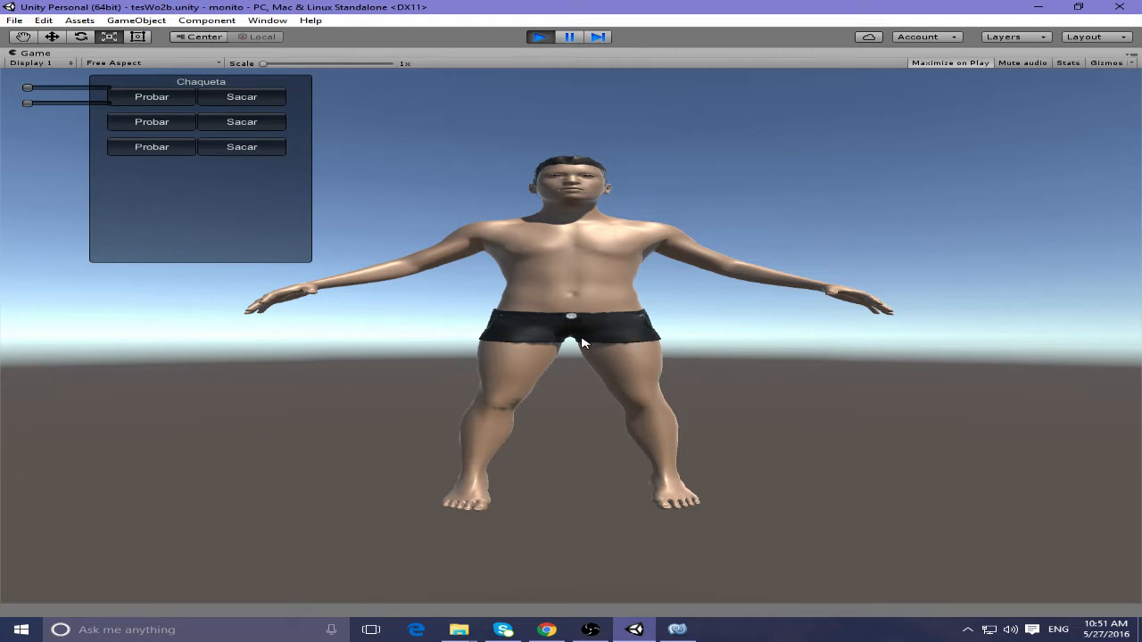
{"action": "mouse_move", "coordinate": [515, 389]}
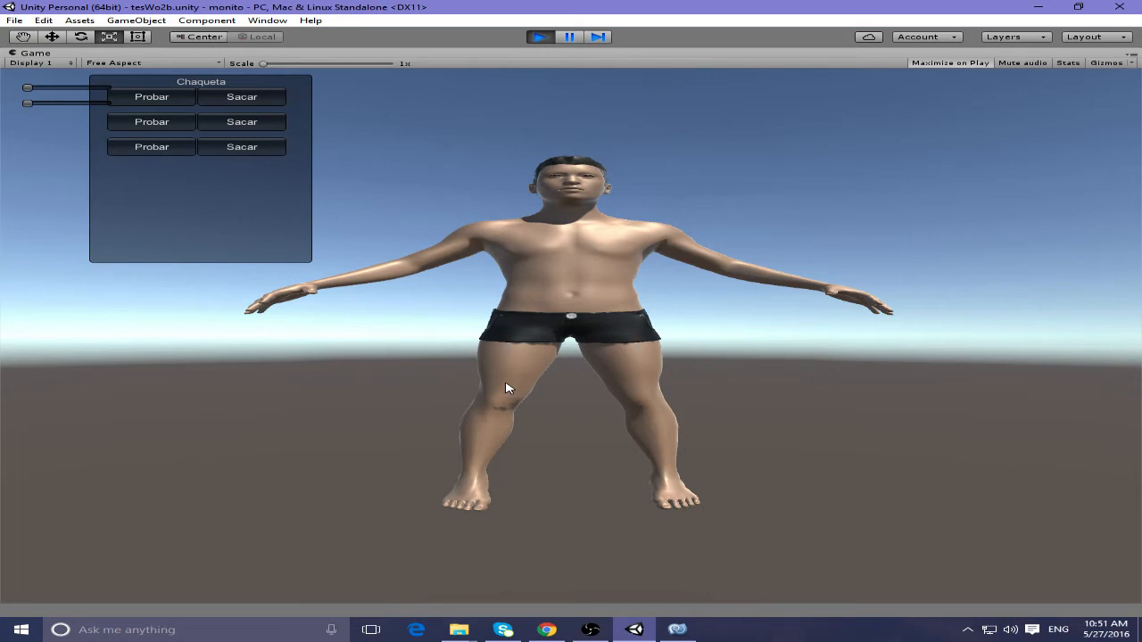
{"action": "mouse_move", "coordinate": [536, 382]}
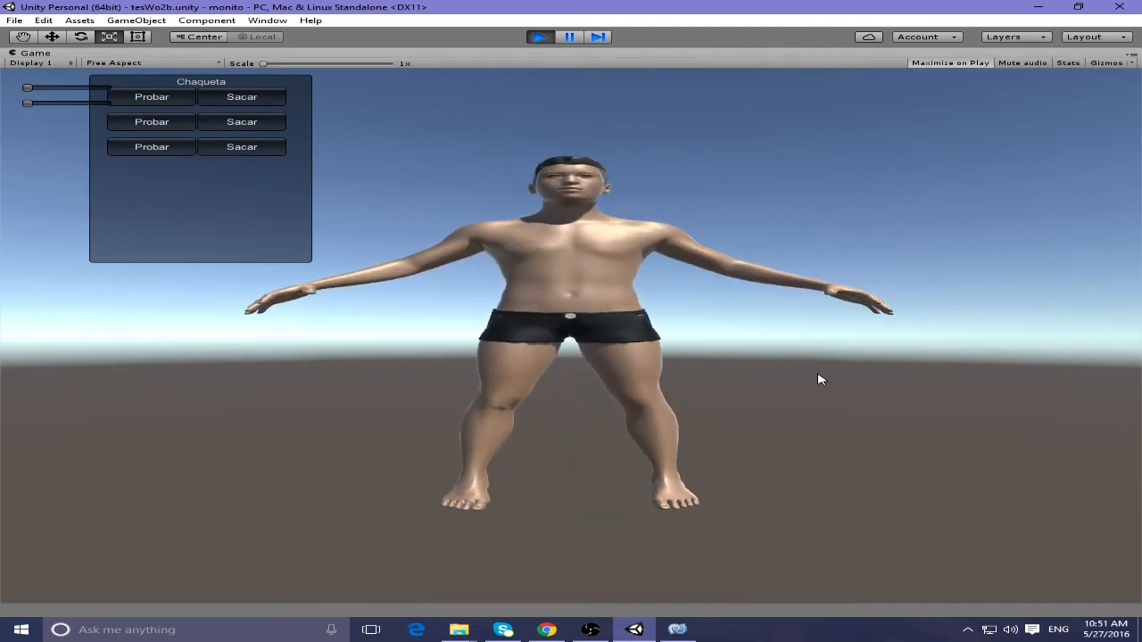
{"action": "mouse_move", "coordinate": [1024, 466]}
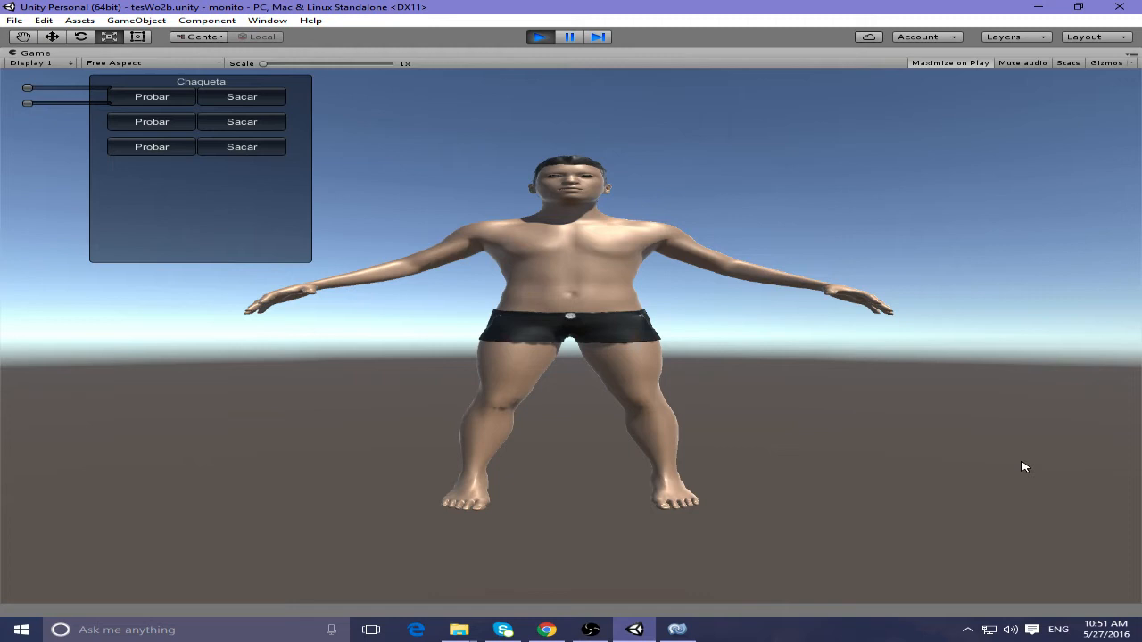
{"action": "mouse_move", "coordinate": [1042, 474]}
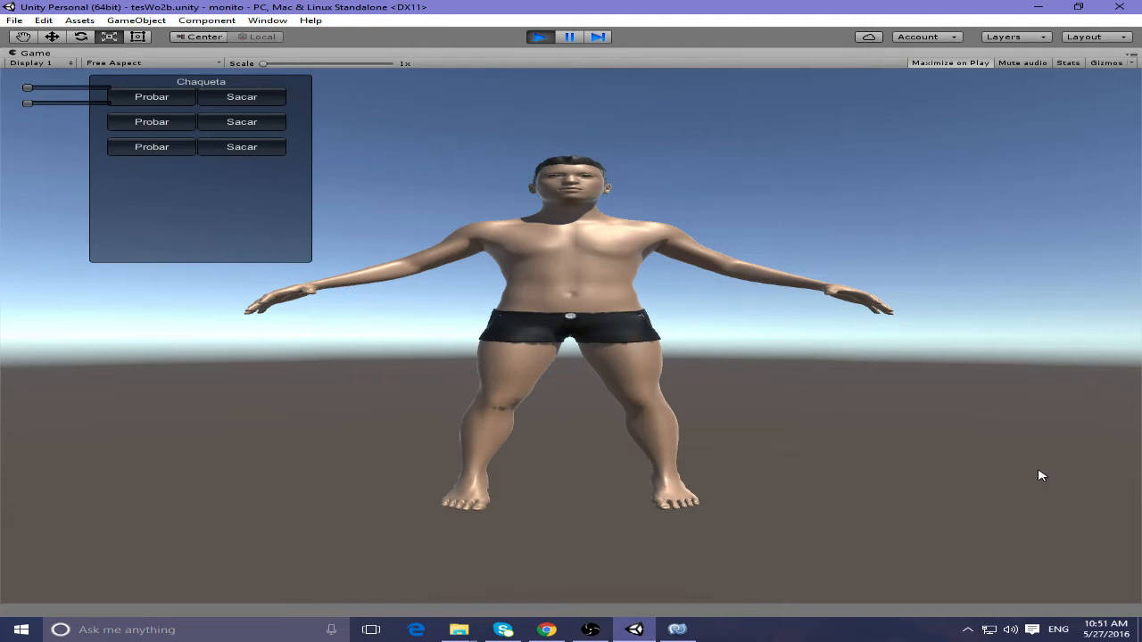
{"action": "mouse_move", "coordinate": [985, 482]}
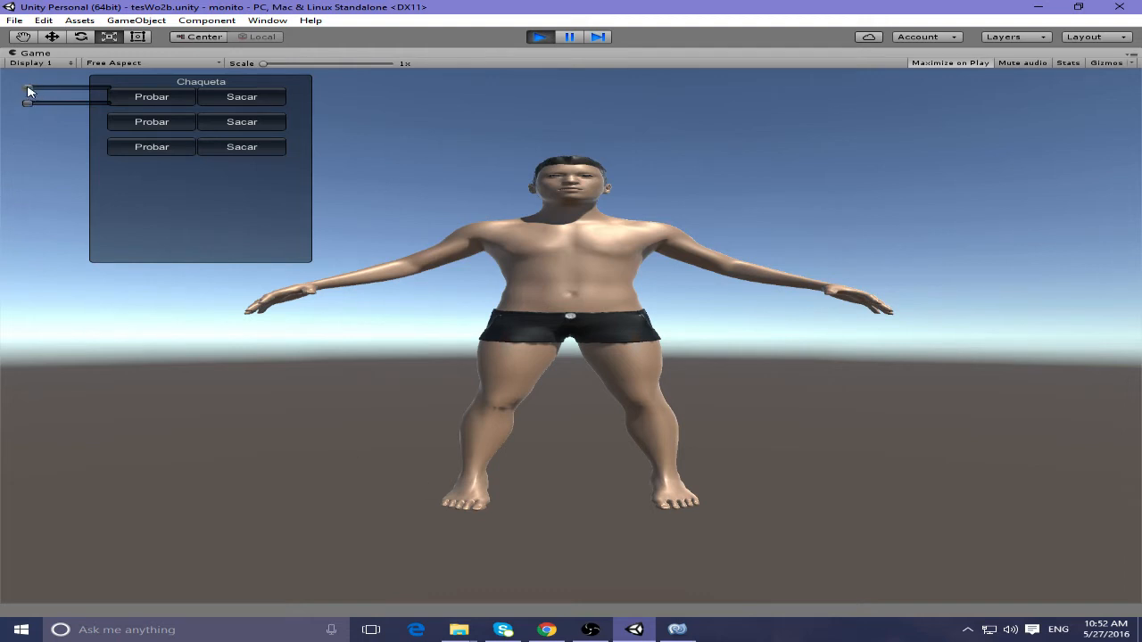
Step: Drag the muscle slider far right to give the character a broad, muscular body
{"action": "left_click_drag", "start_coordinate": [28, 87], "coordinate": [105, 86]}
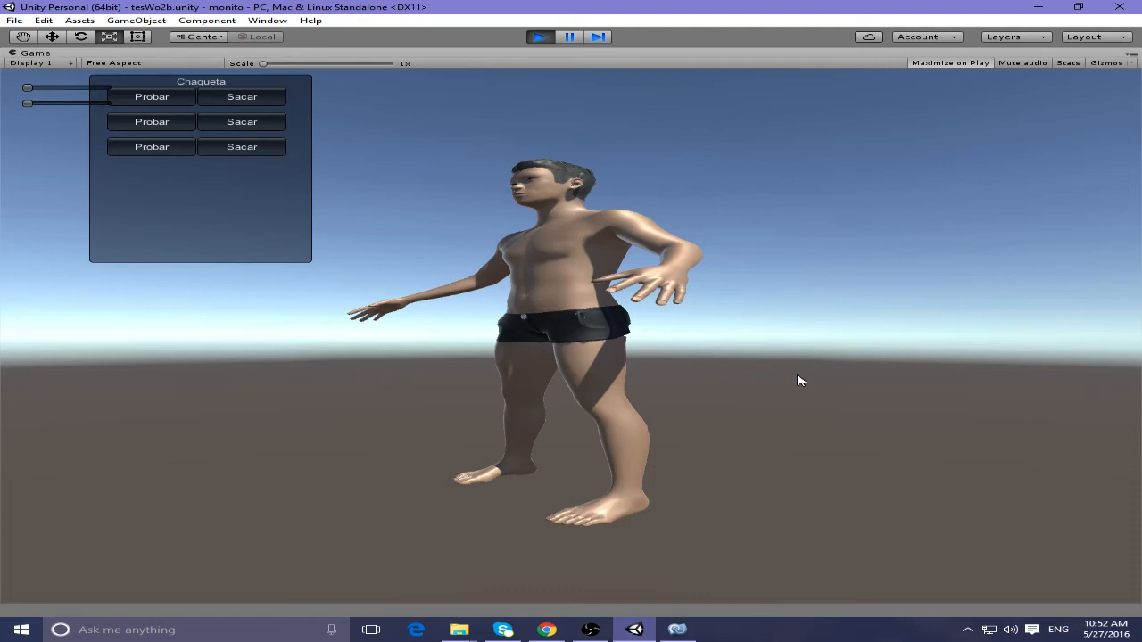
{"action": "mouse_move", "coordinate": [572, 409]}
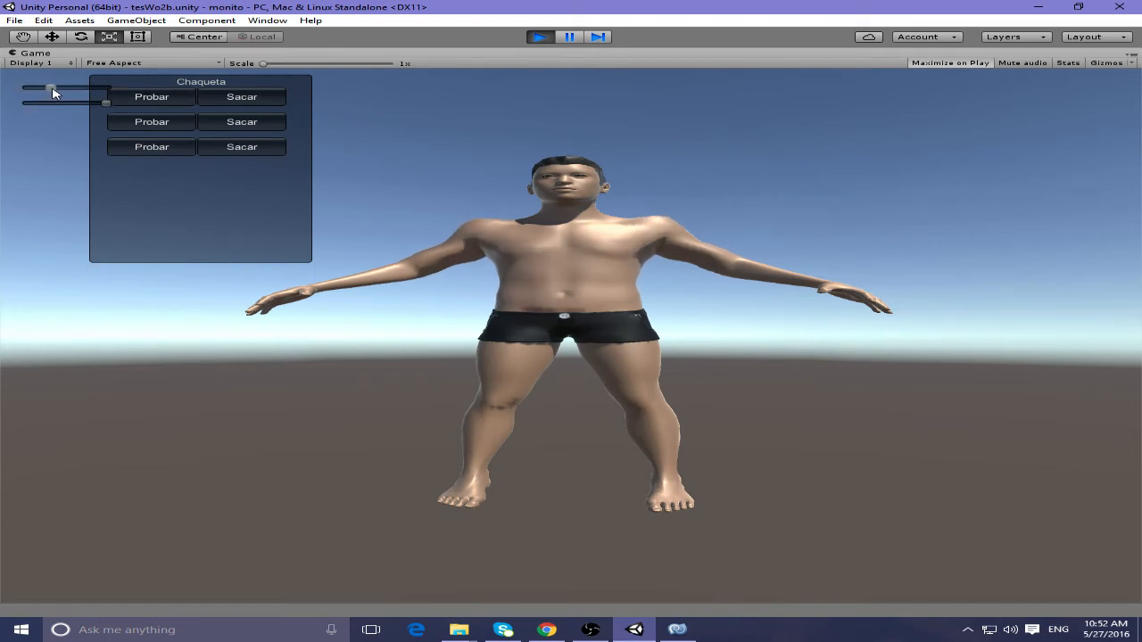
Step: Add belly fat with the top slider, then slide it back to the original slim build
{"action": "left_click_drag", "start_coordinate": [52, 88], "coordinate": [73, 88]}
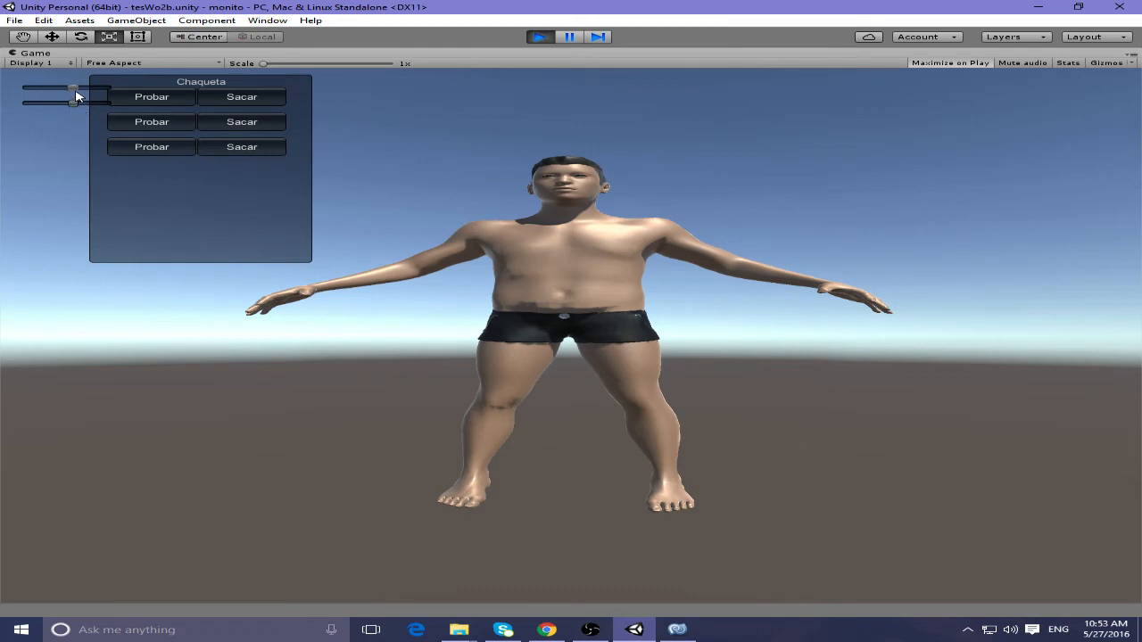
{"action": "left_click_drag", "start_coordinate": [76, 89], "coordinate": [92, 89]}
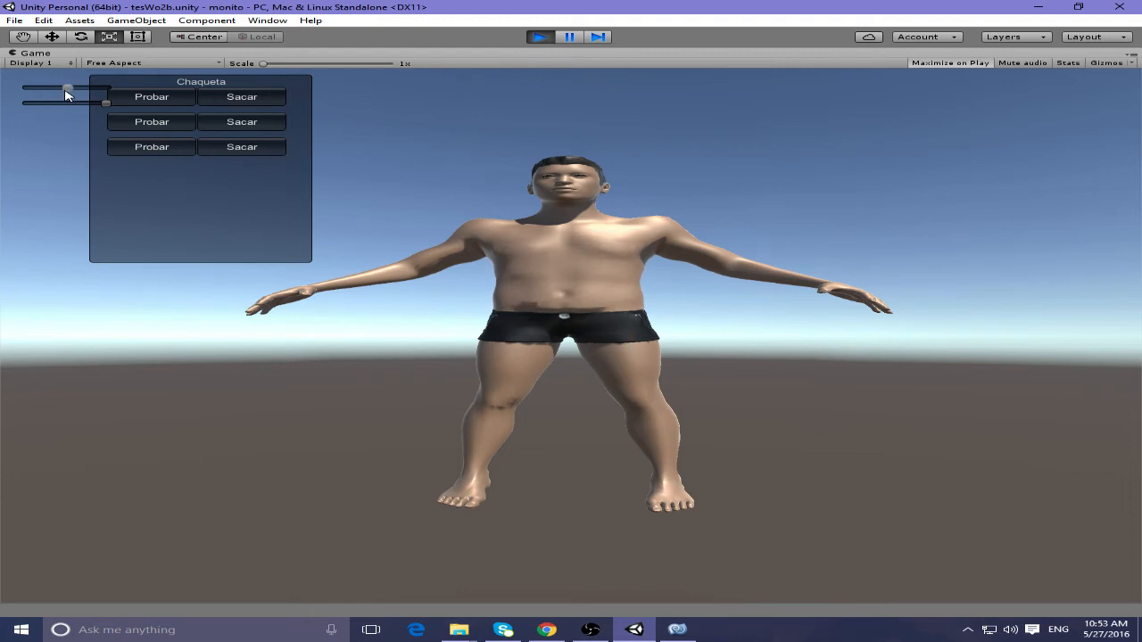
{"action": "left_click_drag", "start_coordinate": [67, 89], "coordinate": [58, 88]}
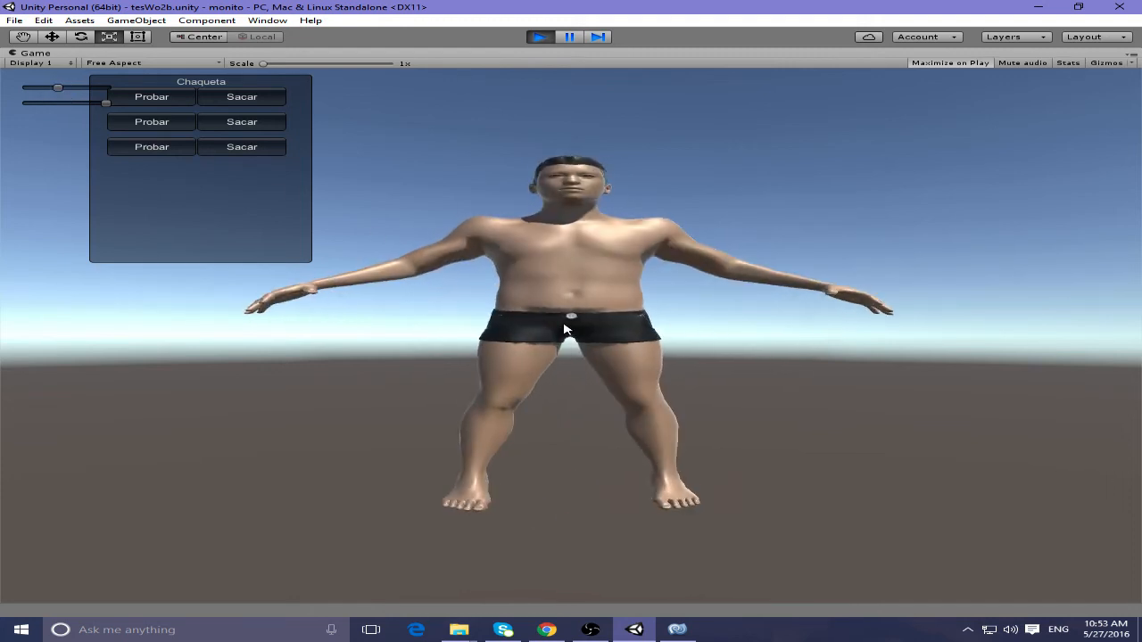
{"action": "left_click_drag", "start_coordinate": [58, 87], "coordinate": [41, 88]}
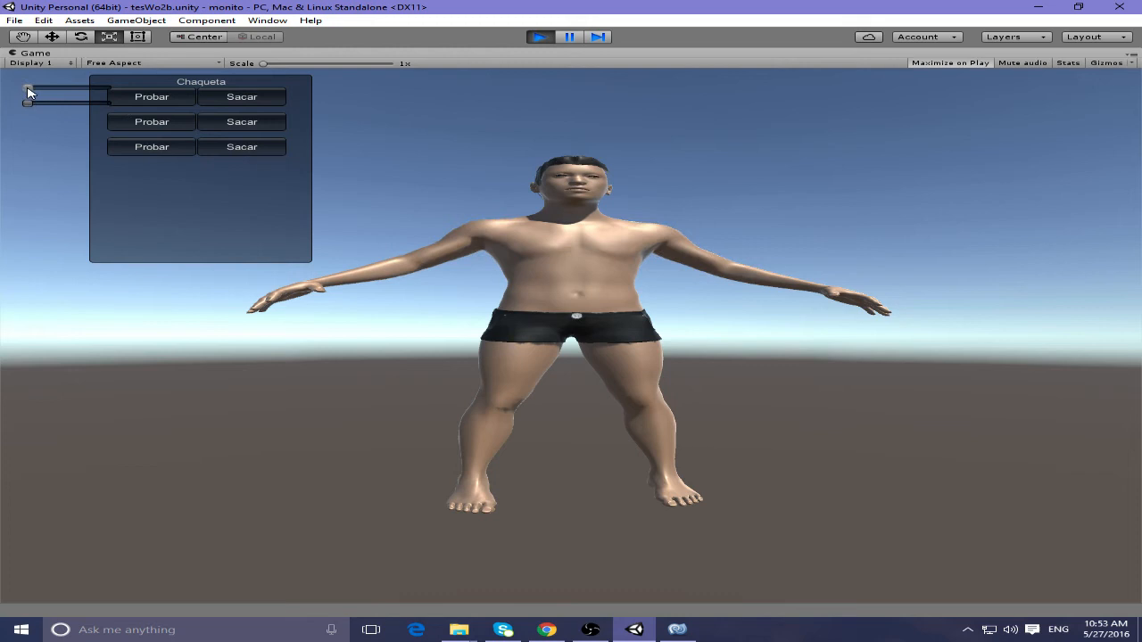
{"action": "left_click", "coordinate": [151, 122]}
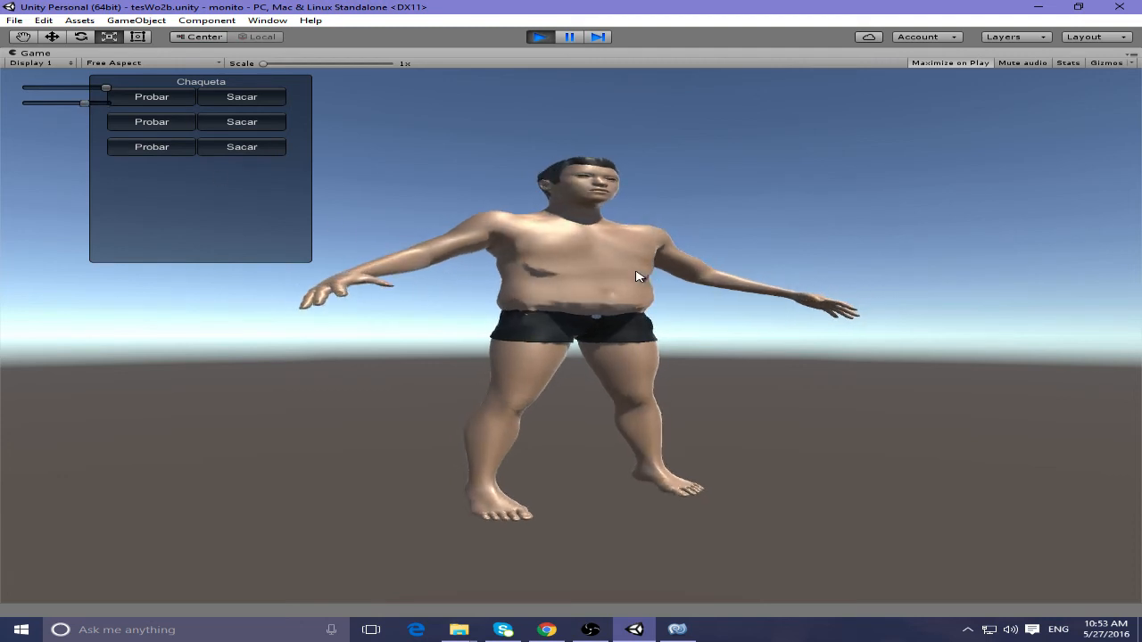
{"action": "mouse_move", "coordinate": [539, 301]}
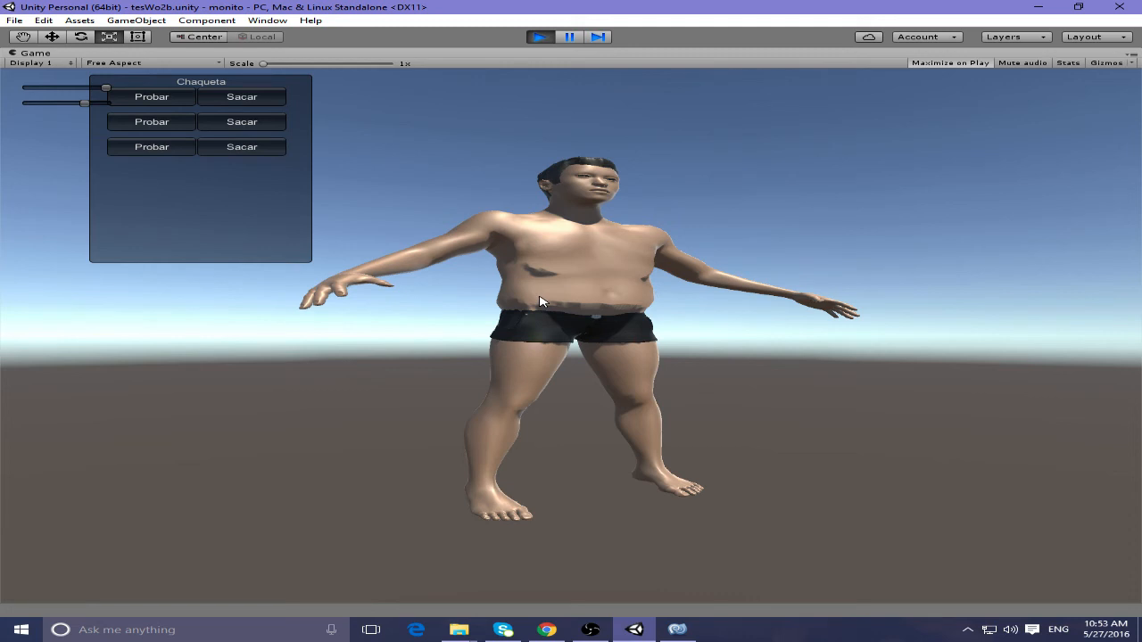
{"action": "mouse_move", "coordinate": [529, 265]}
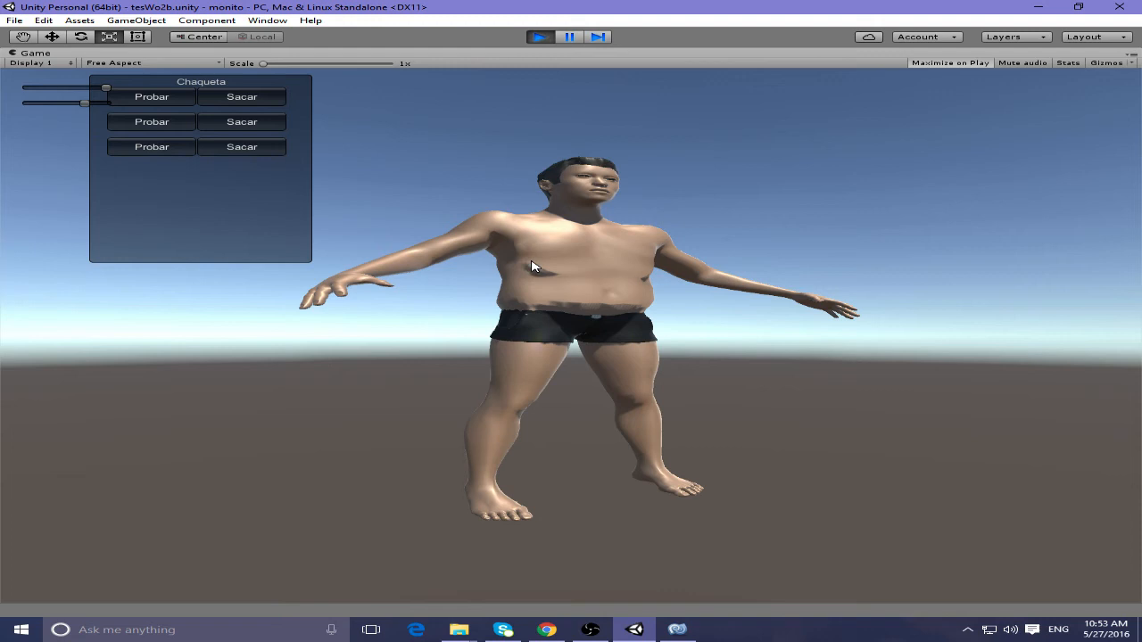
{"action": "mouse_move", "coordinate": [537, 265]}
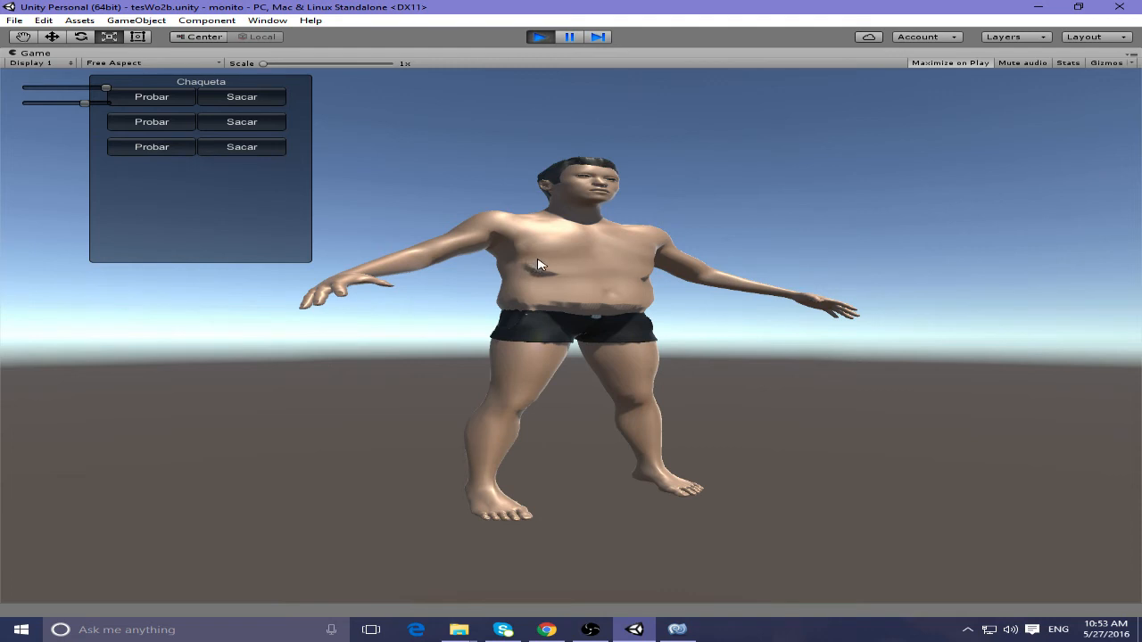
{"action": "mouse_move", "coordinate": [477, 245]}
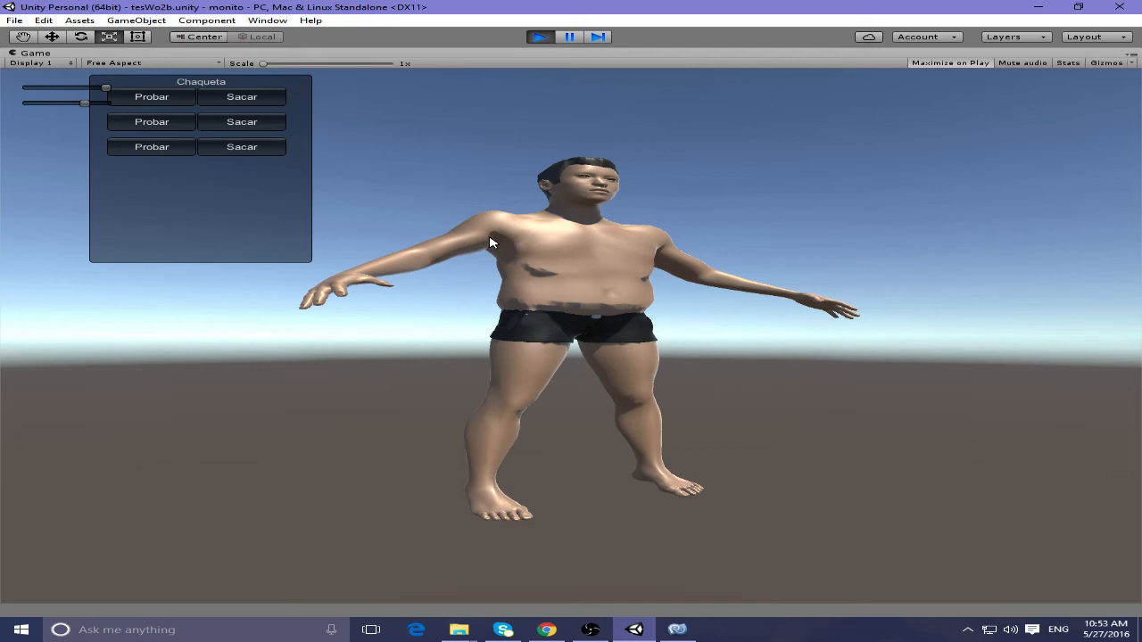
{"action": "mouse_move", "coordinate": [515, 247]}
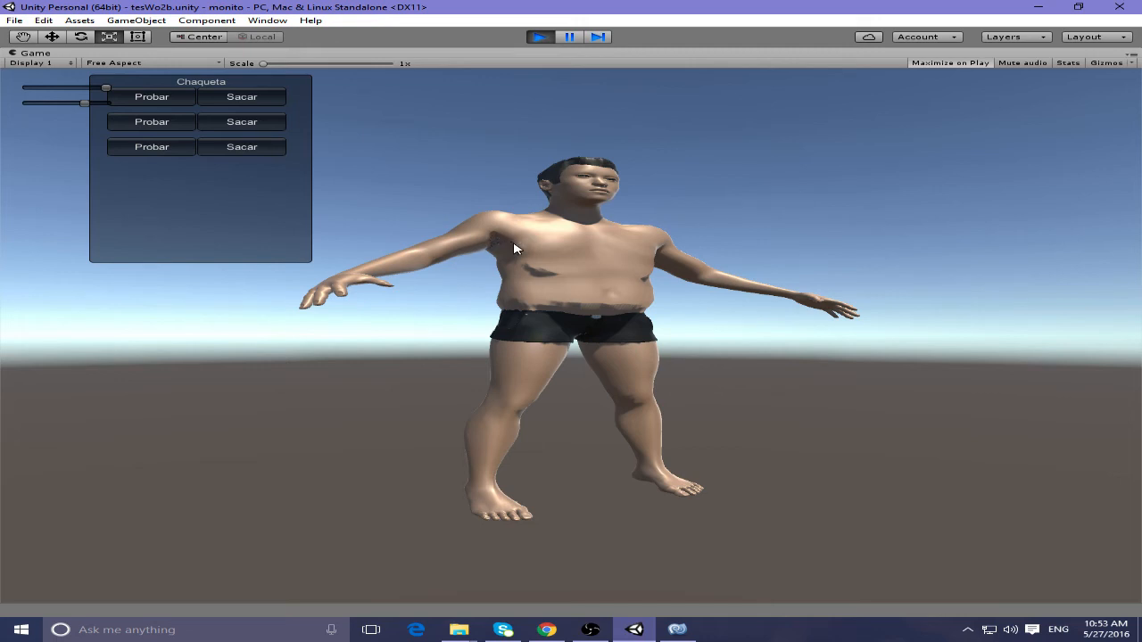
{"action": "mouse_move", "coordinate": [593, 306]}
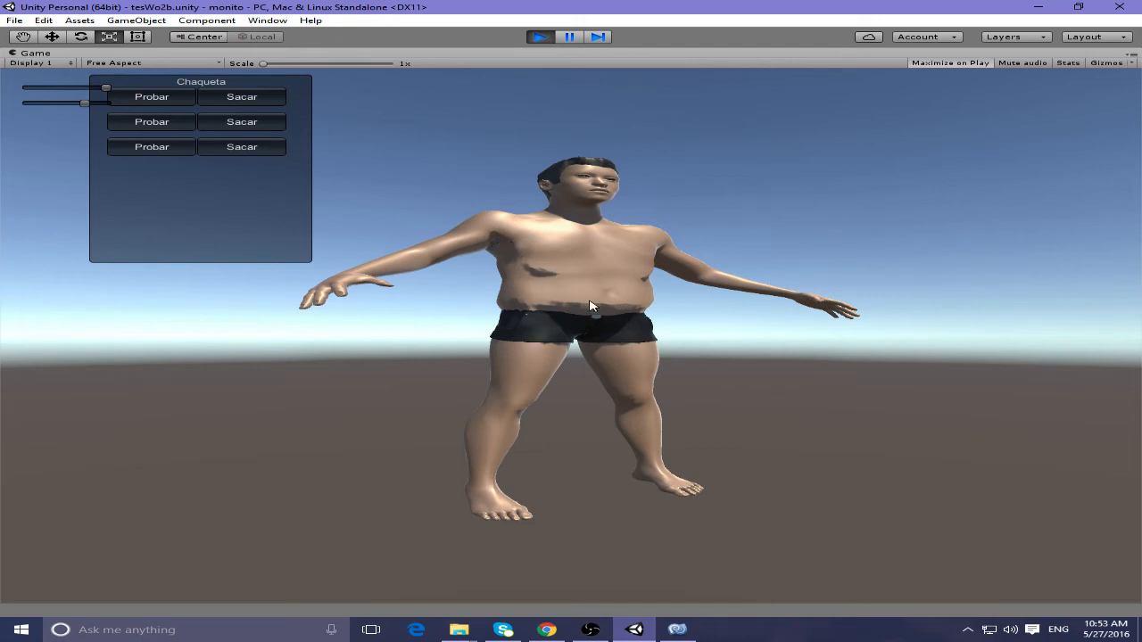
{"action": "mouse_move", "coordinate": [478, 214]}
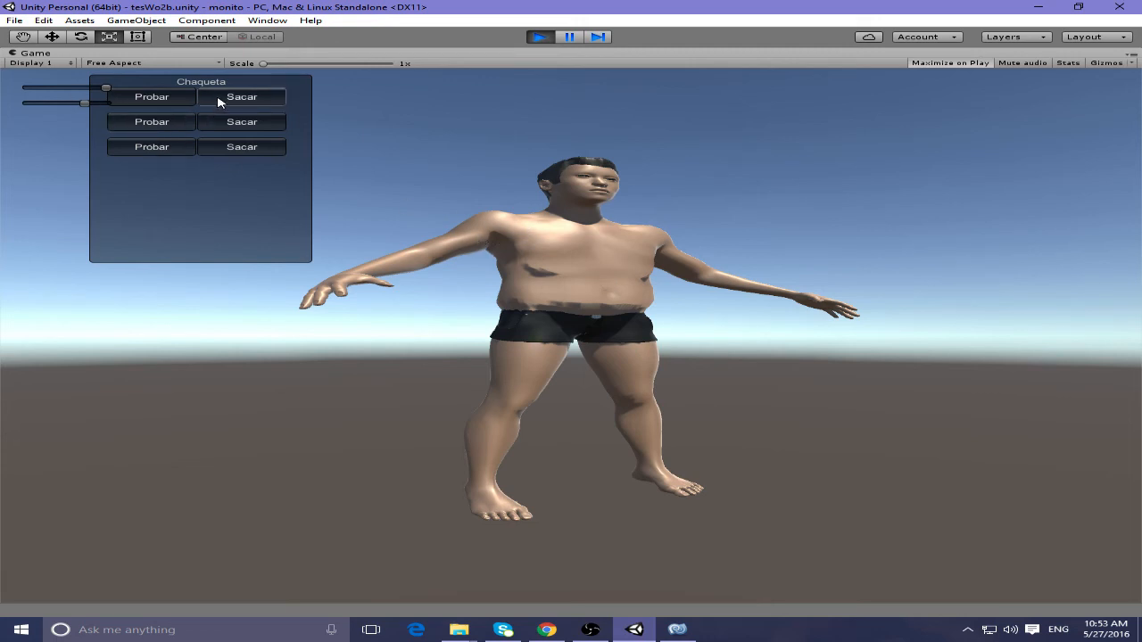
Step: Put the blue t-shirt on the character and slide the body shape slimmer
{"action": "left_click", "coordinate": [151, 96]}
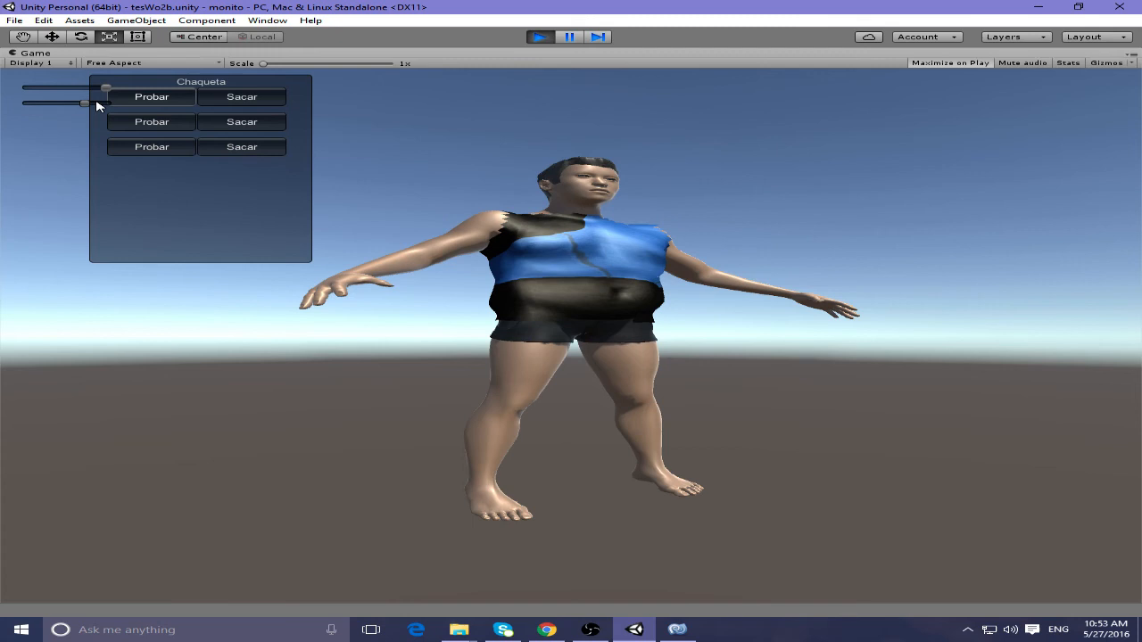
{"action": "left_click_drag", "start_coordinate": [82, 103], "coordinate": [27, 87]}
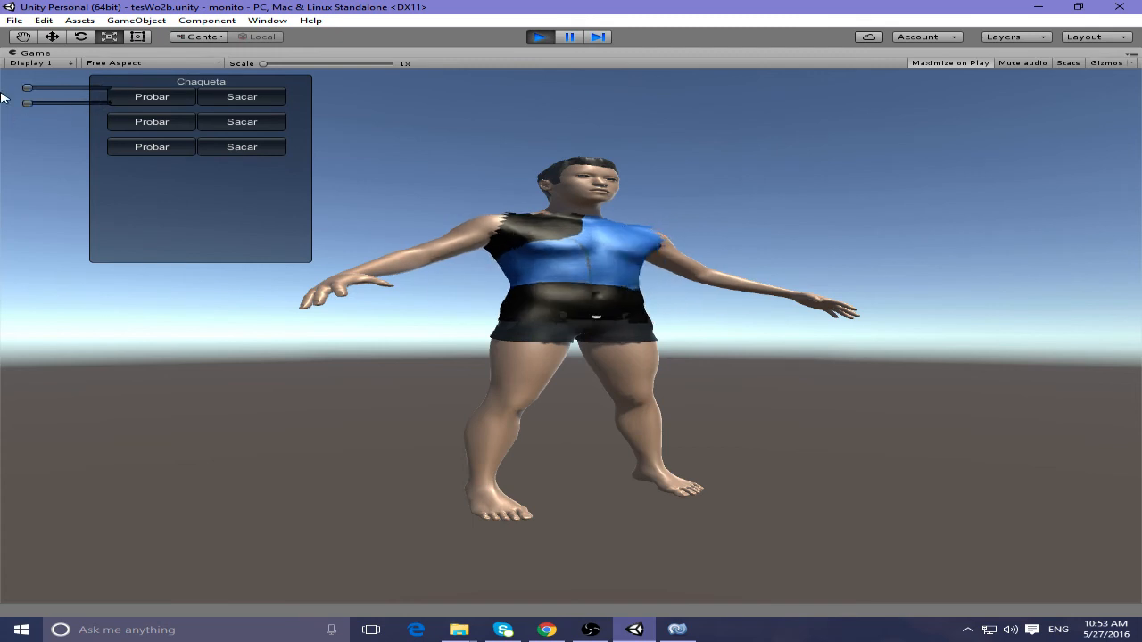
{"action": "mouse_move", "coordinate": [36, 166]}
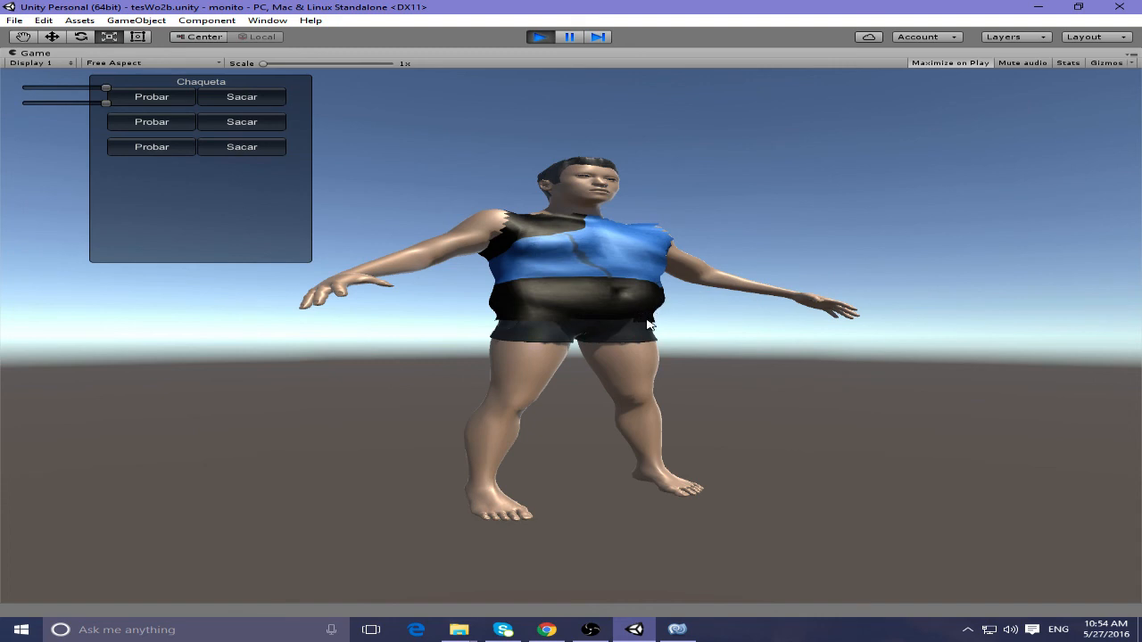
{"action": "mouse_move", "coordinate": [709, 301]}
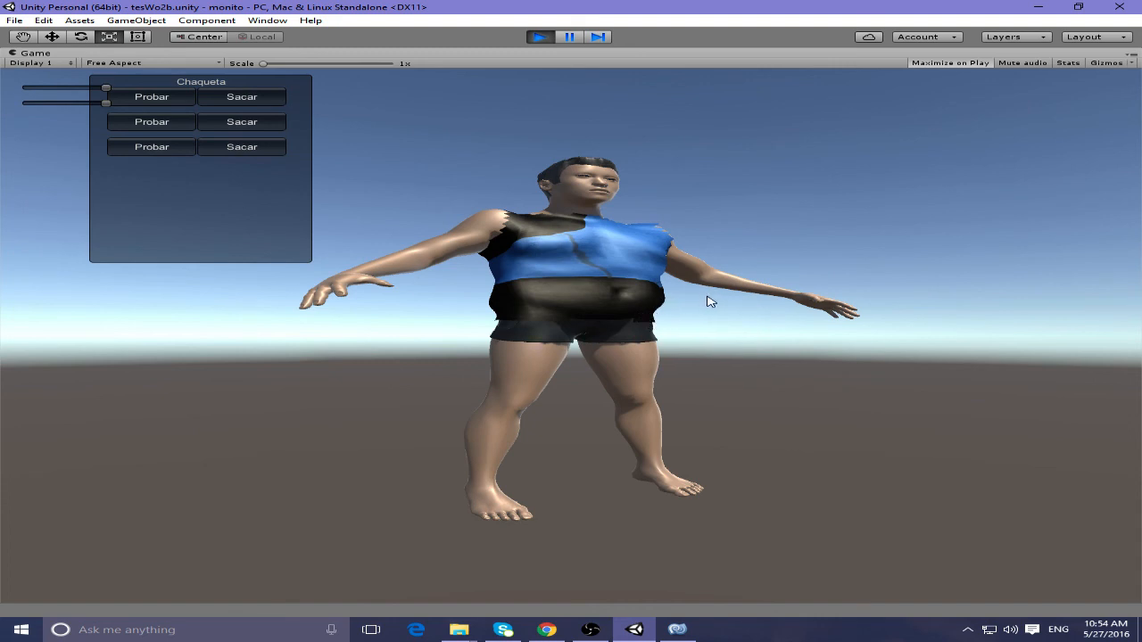
{"action": "mouse_move", "coordinate": [683, 319]}
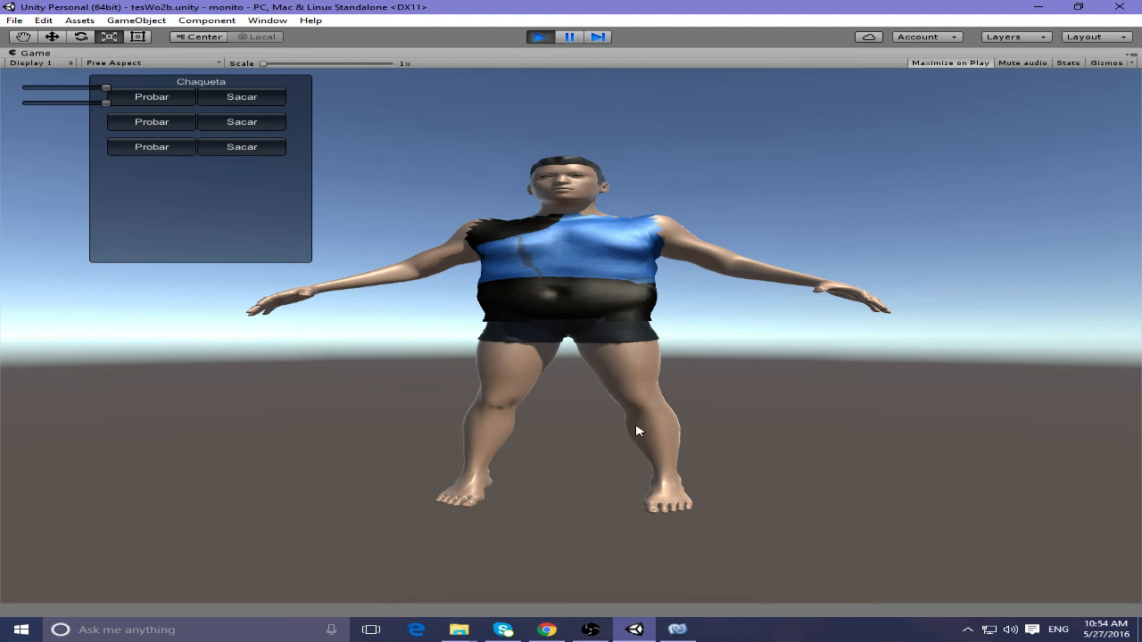
{"action": "mouse_move", "coordinate": [629, 374]}
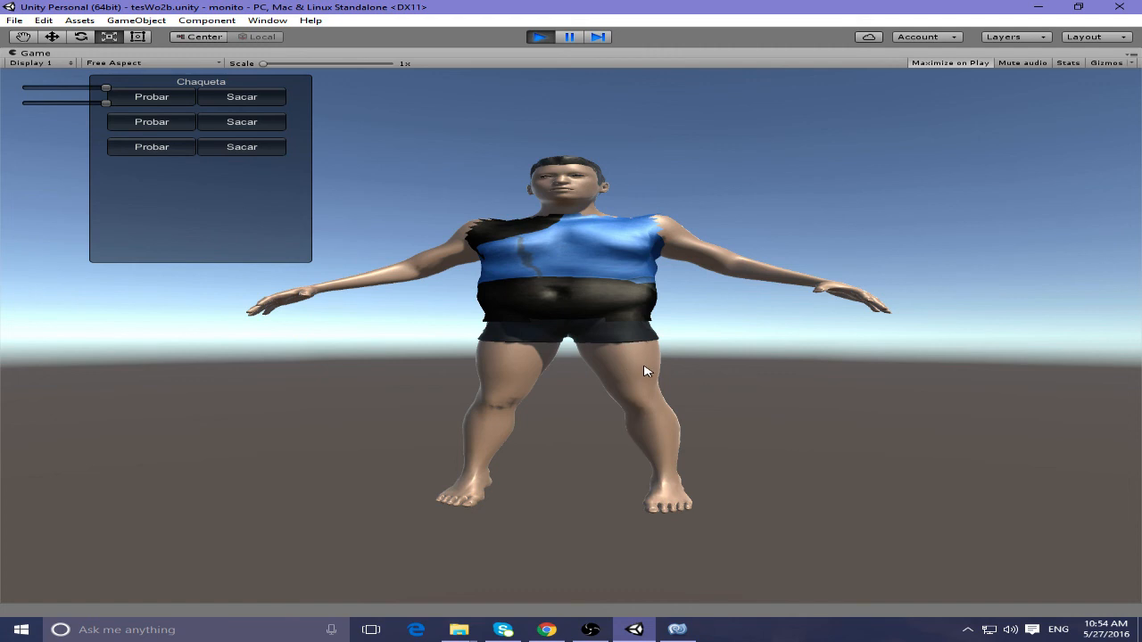
{"action": "mouse_move", "coordinate": [644, 363]}
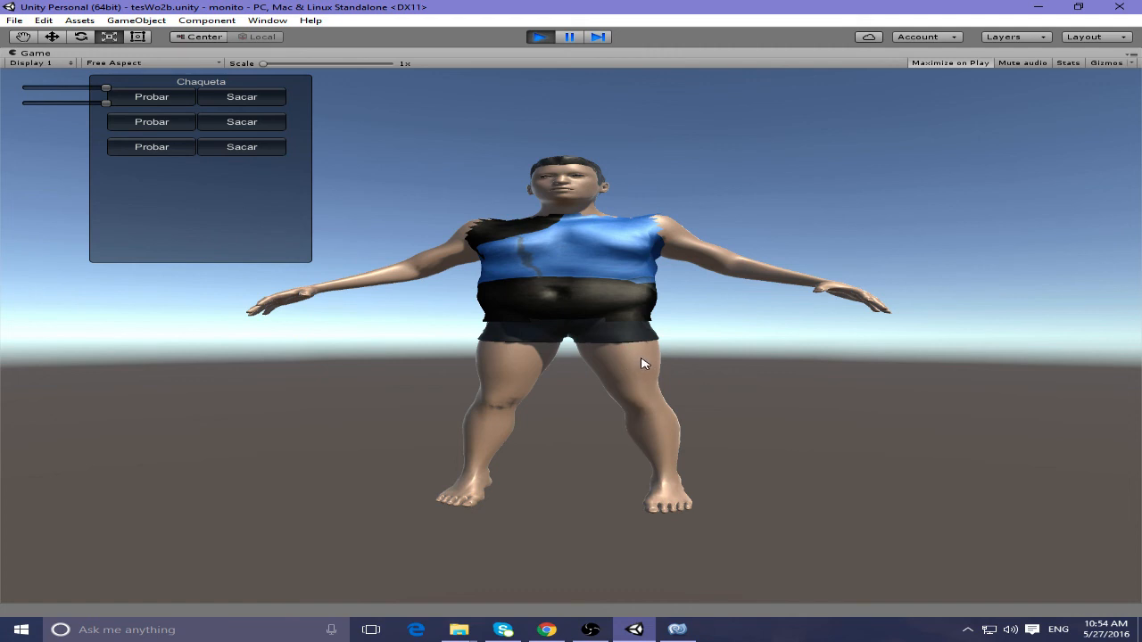
{"action": "mouse_move", "coordinate": [670, 365]}
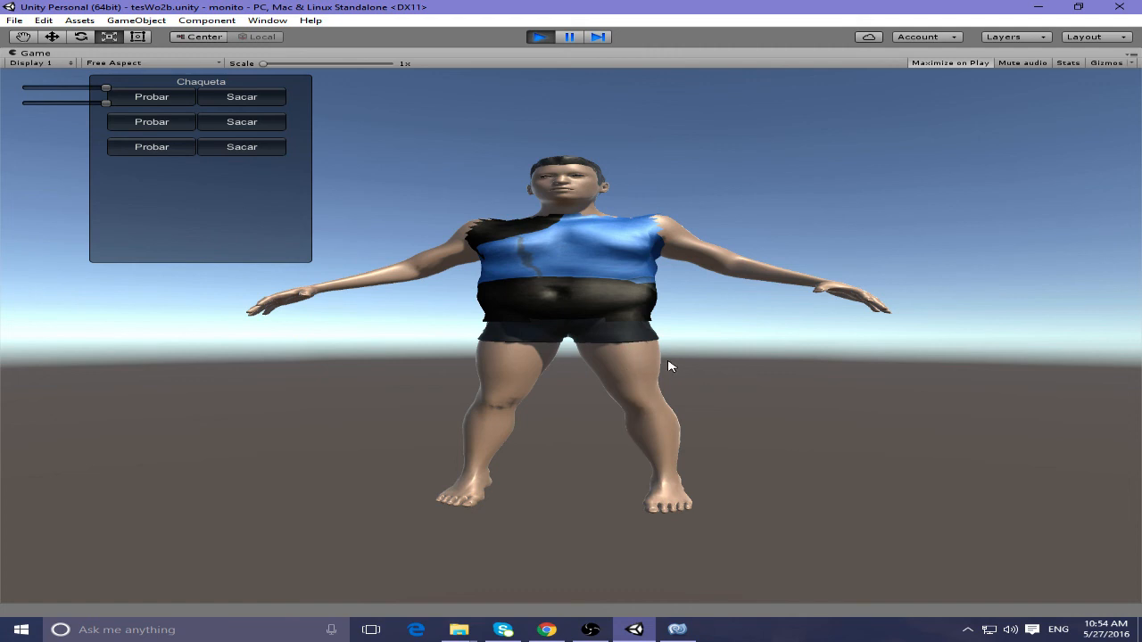
{"action": "mouse_move", "coordinate": [719, 371]}
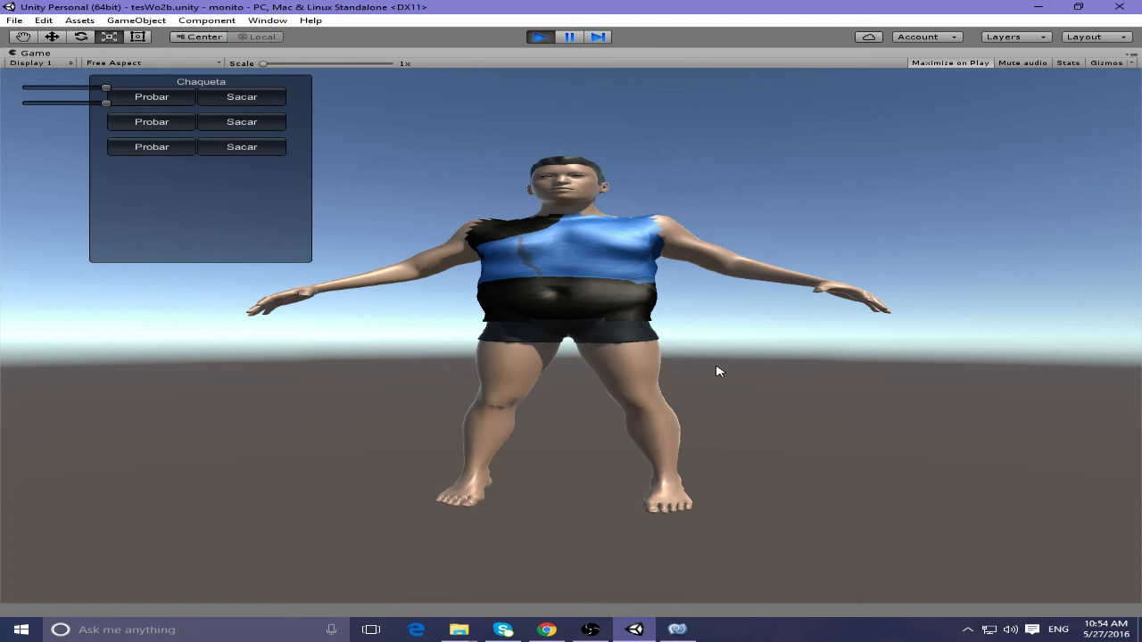
{"action": "mouse_move", "coordinate": [713, 380]}
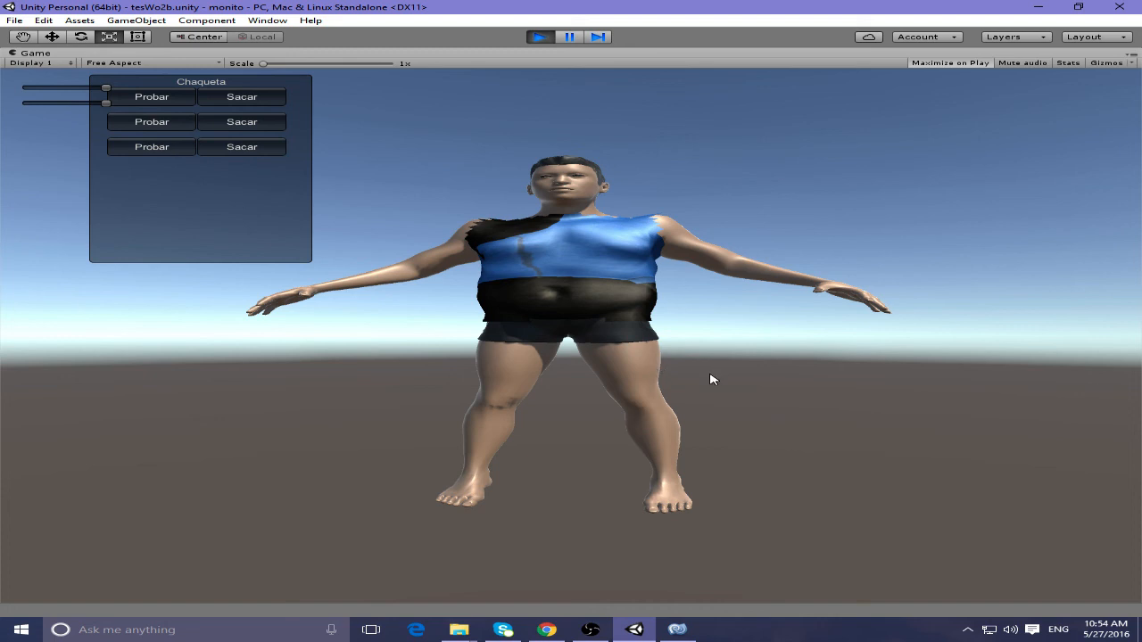
{"action": "mouse_move", "coordinate": [578, 286]}
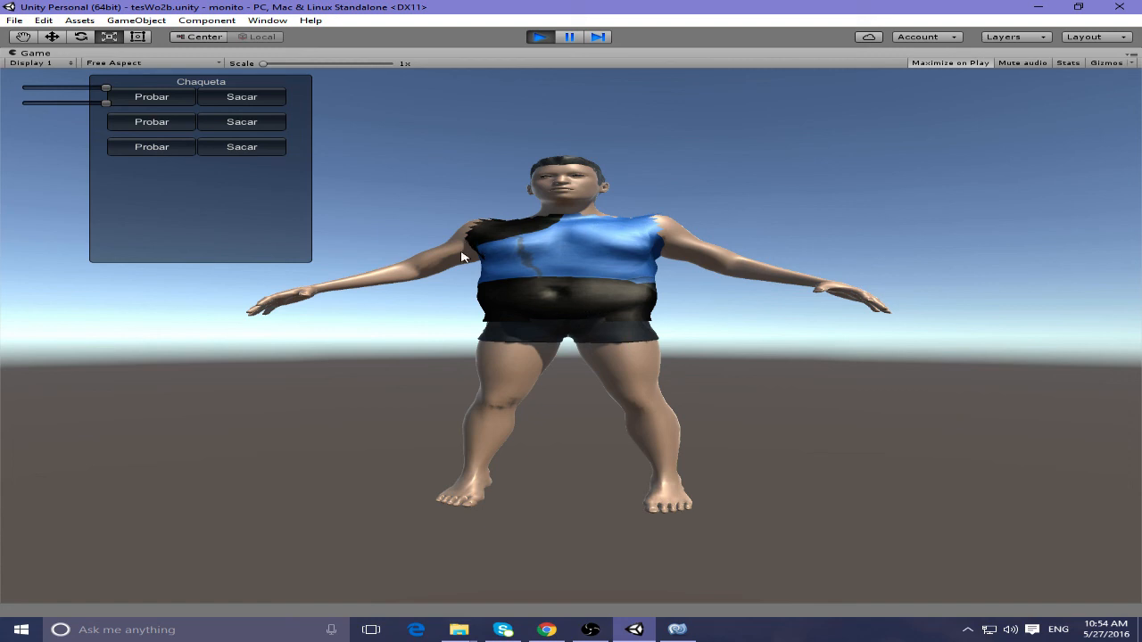
{"action": "mouse_move", "coordinate": [650, 262]}
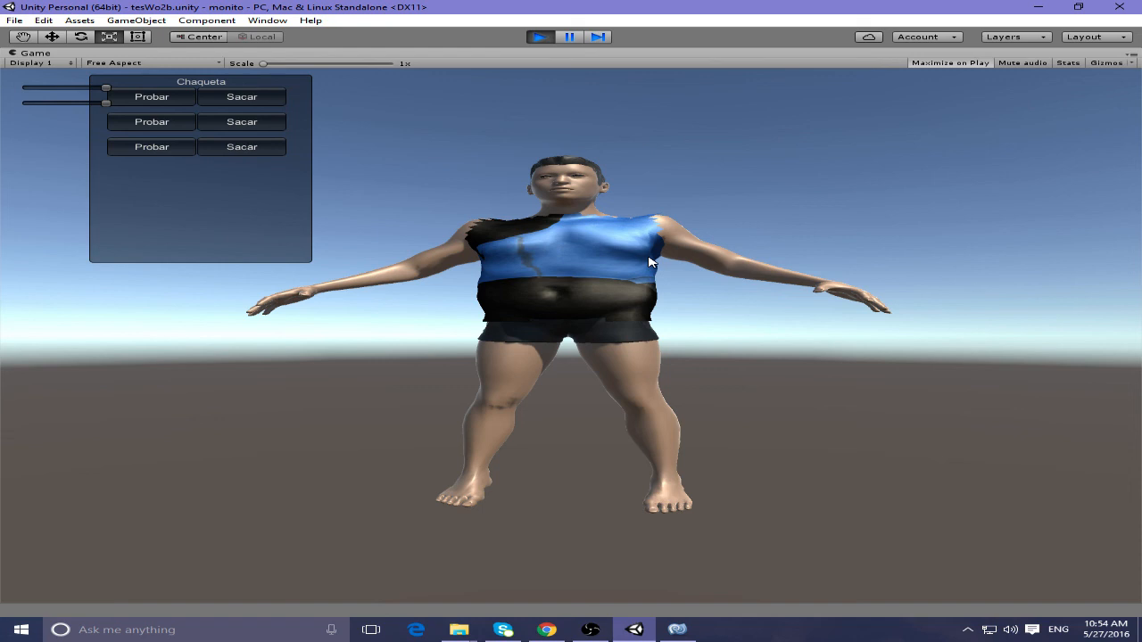
{"action": "mouse_move", "coordinate": [713, 594]}
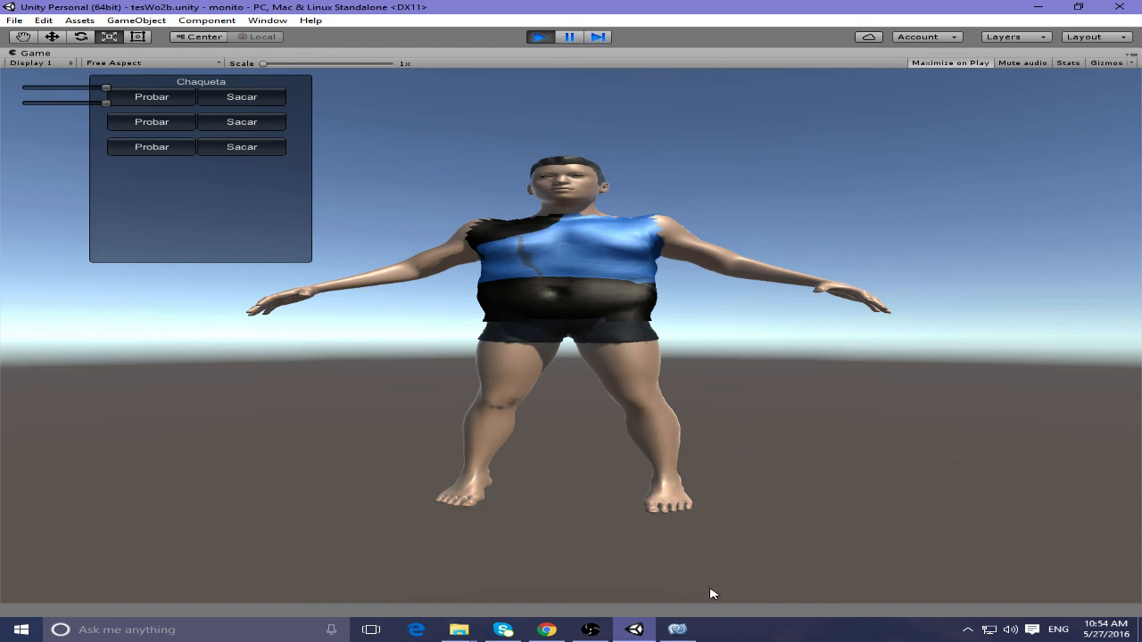
{"action": "mouse_move", "coordinate": [800, 418]}
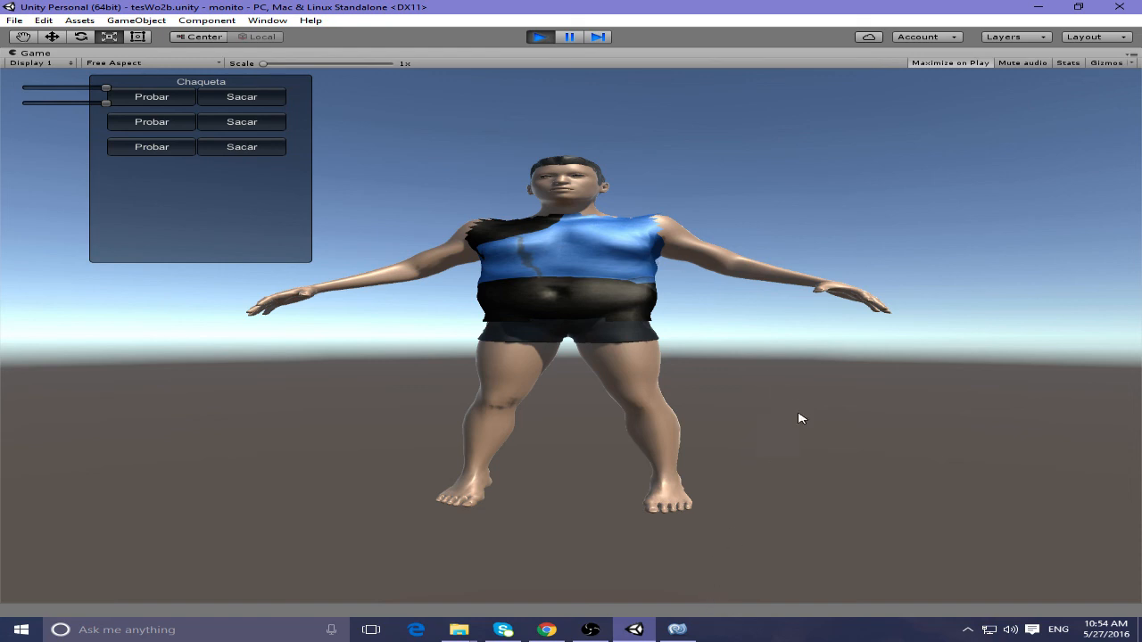
{"action": "mouse_move", "coordinate": [738, 156]}
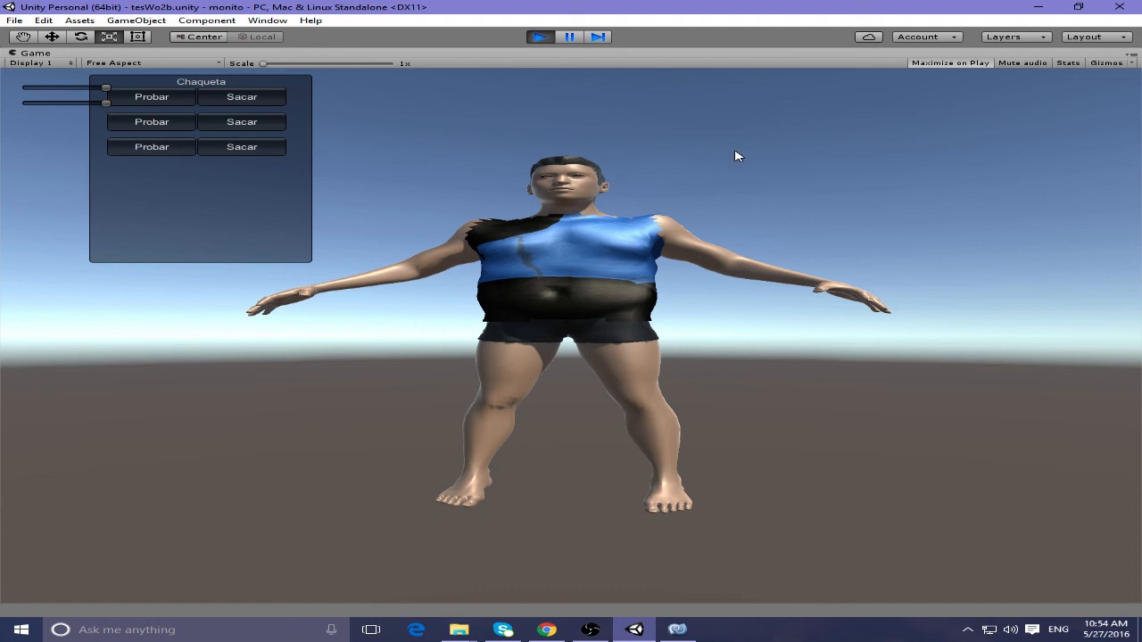
{"action": "mouse_move", "coordinate": [751, 453]}
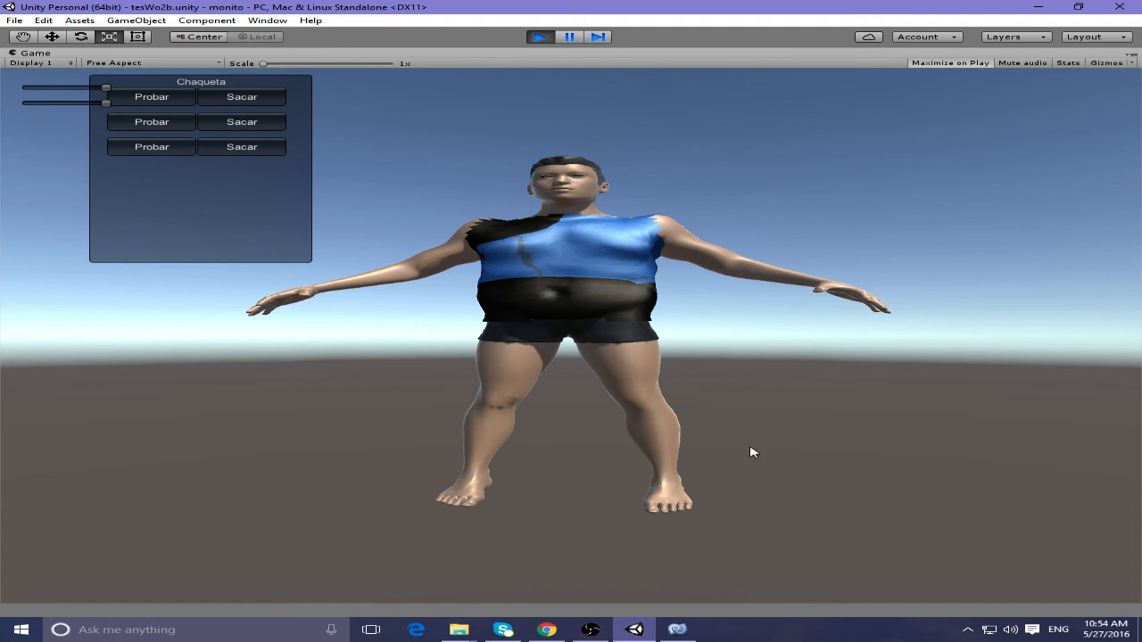
{"action": "mouse_move", "coordinate": [784, 417]}
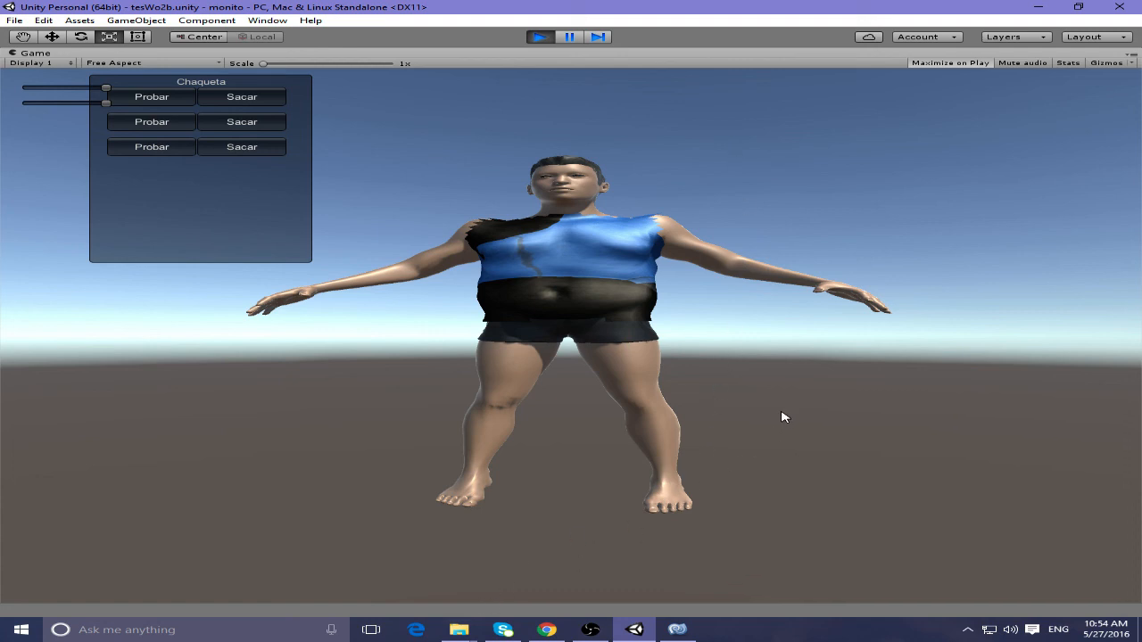